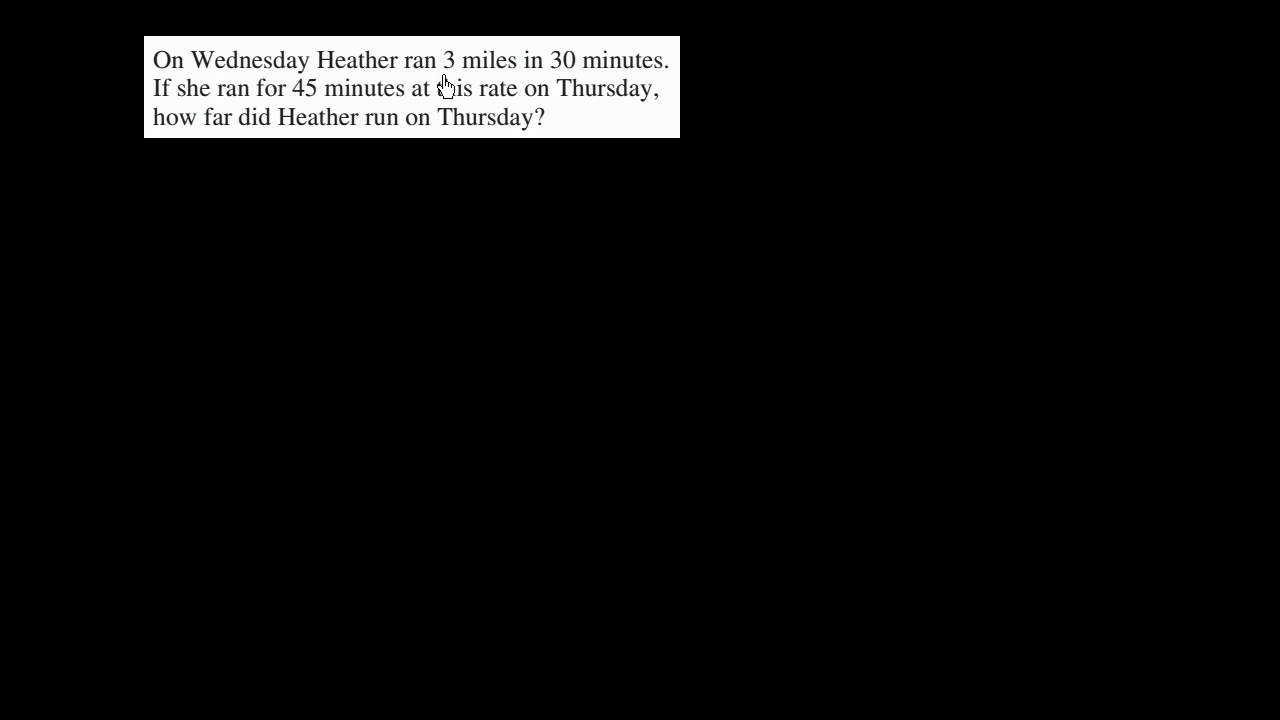
Underline '3 miles' in magenta, '30 minutes' in green and '45 minutes' in red.
drag(440, 78, 508, 76)
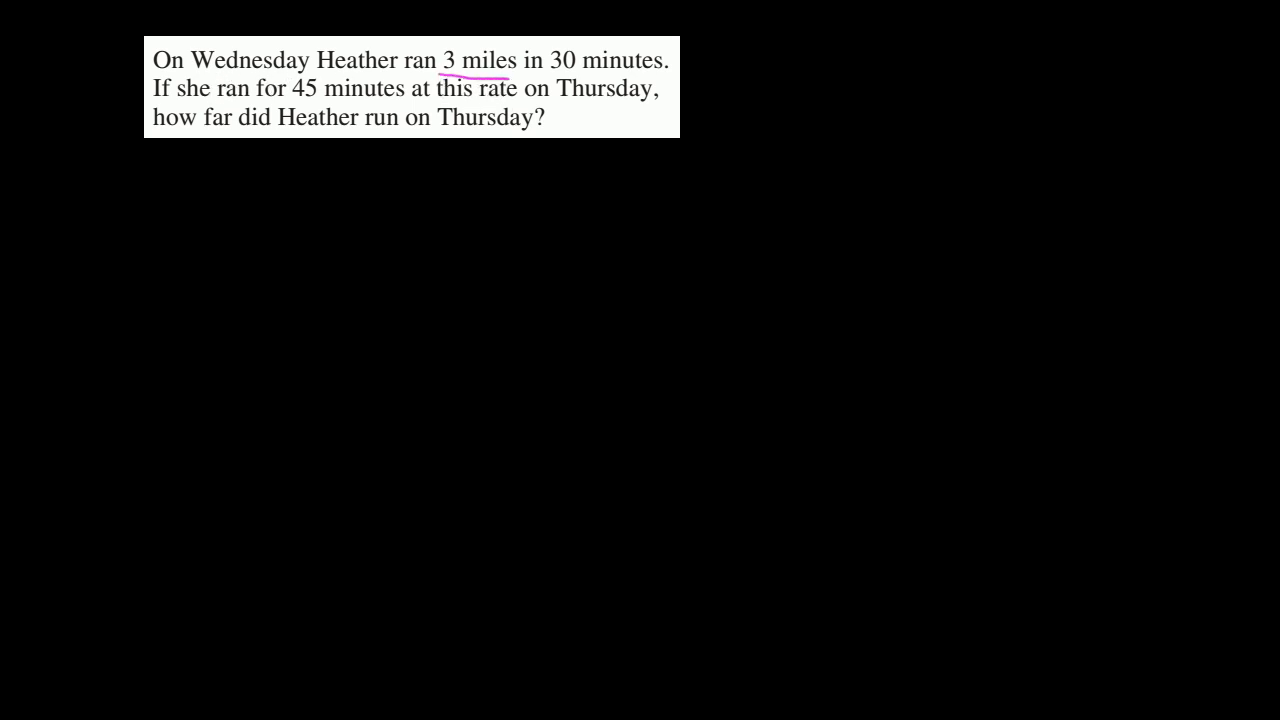
drag(538, 74, 637, 72)
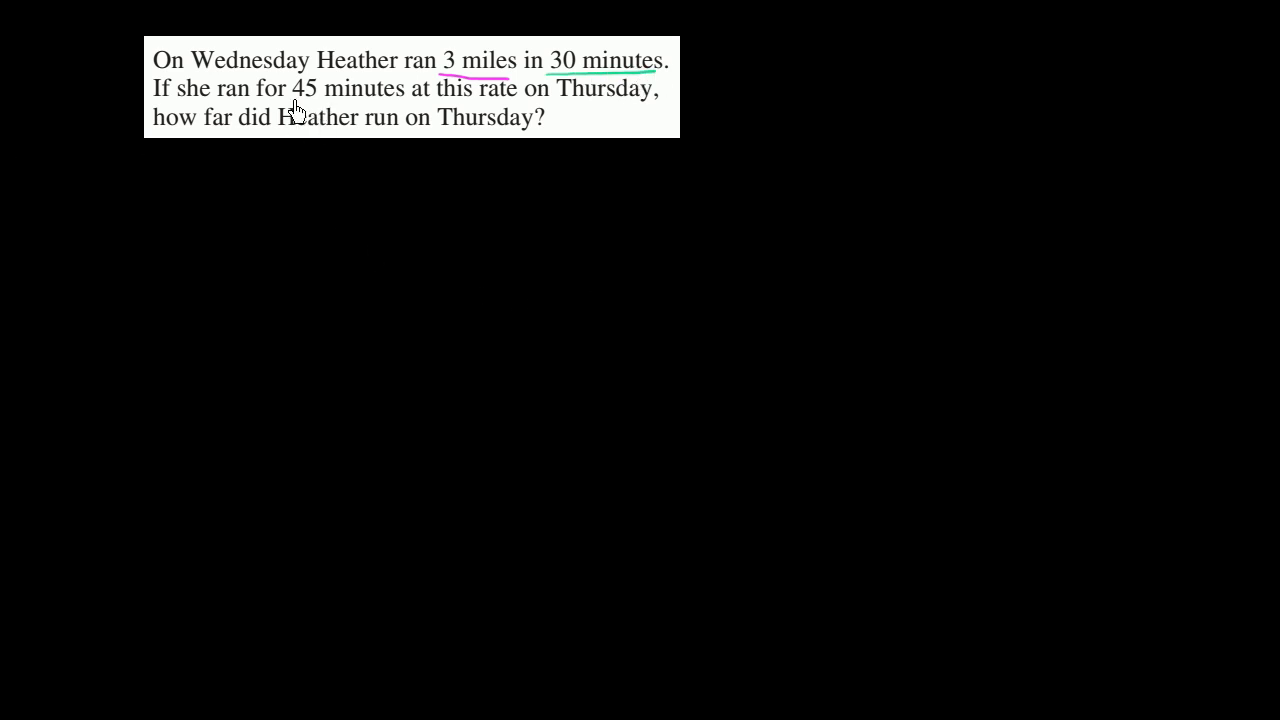
drag(297, 95, 390, 96)
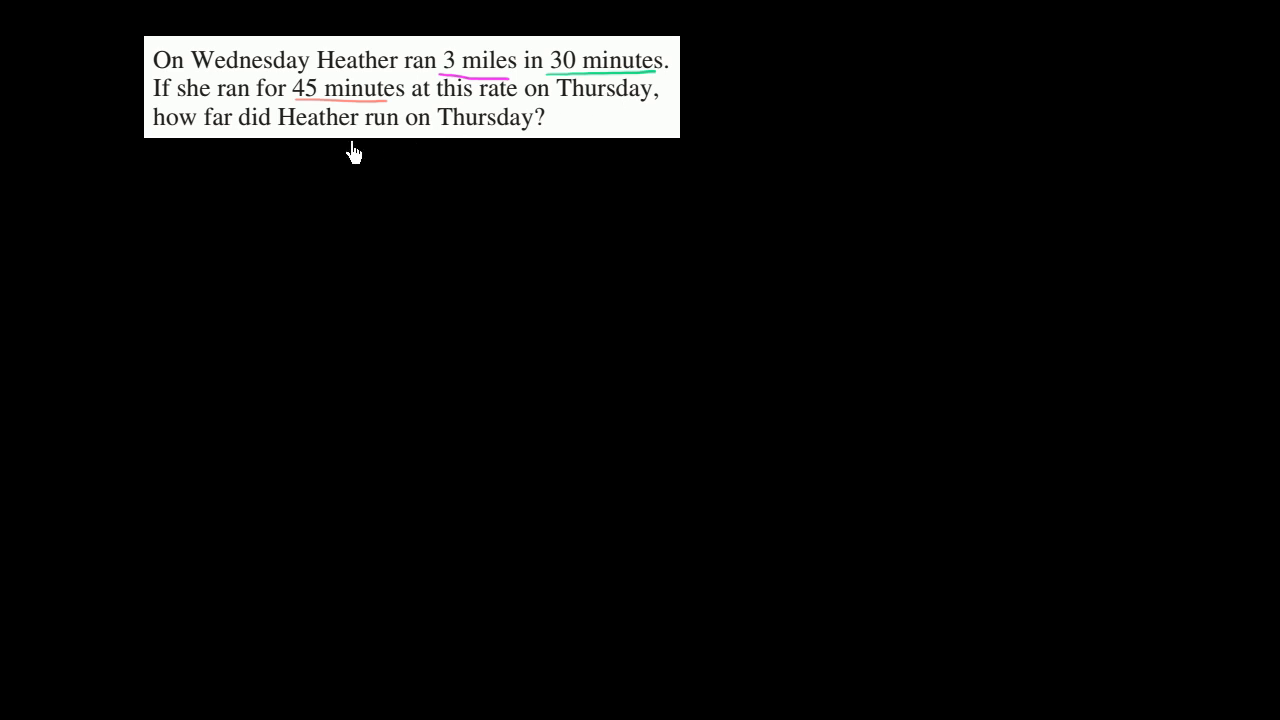
mouse_move(371, 225)
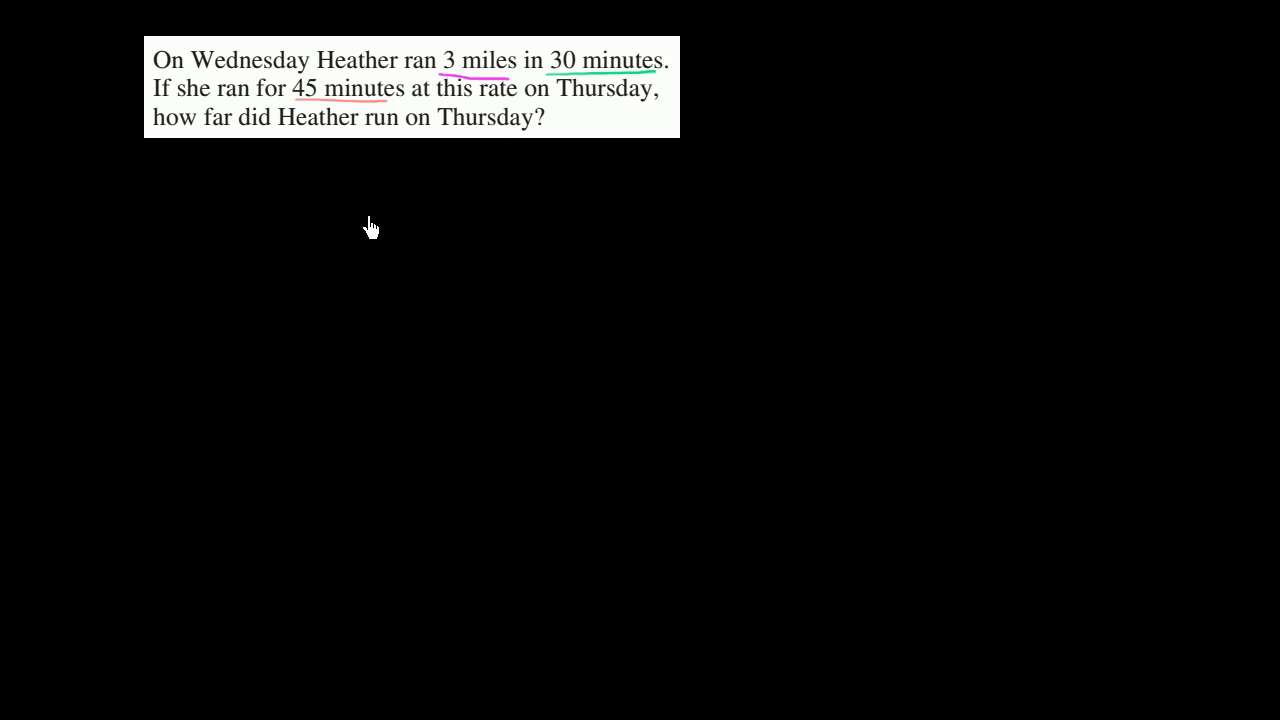
mouse_move(161, 283)
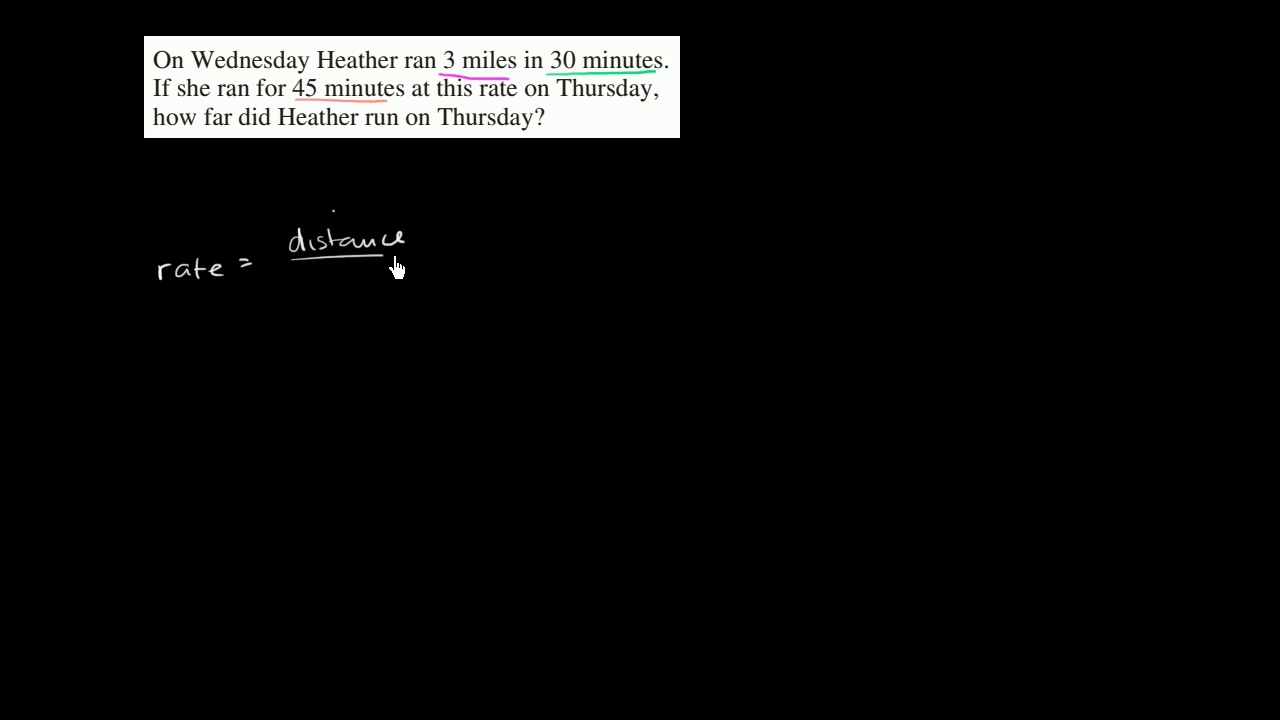
Handwrite 'rate = distance/time = 3/30 miles/min = 1/10 mile' below the problem.
text(time)
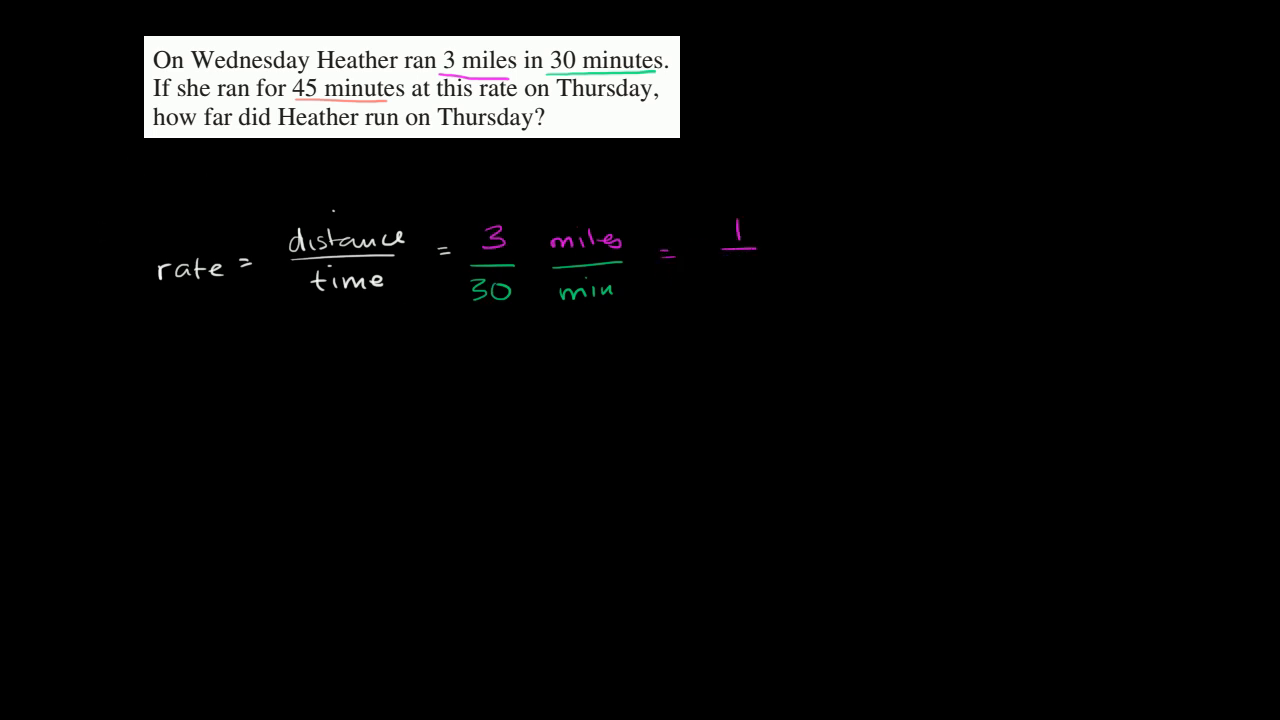
text(10)
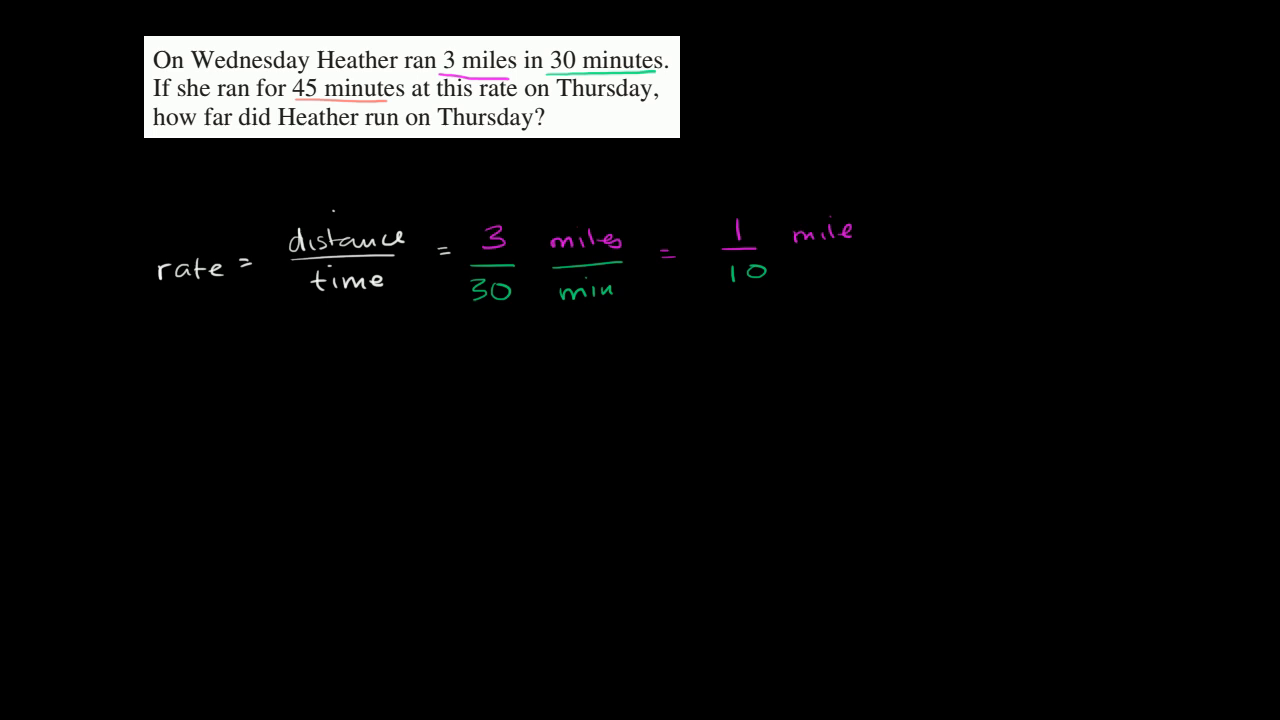
mouse_move(768, 275)
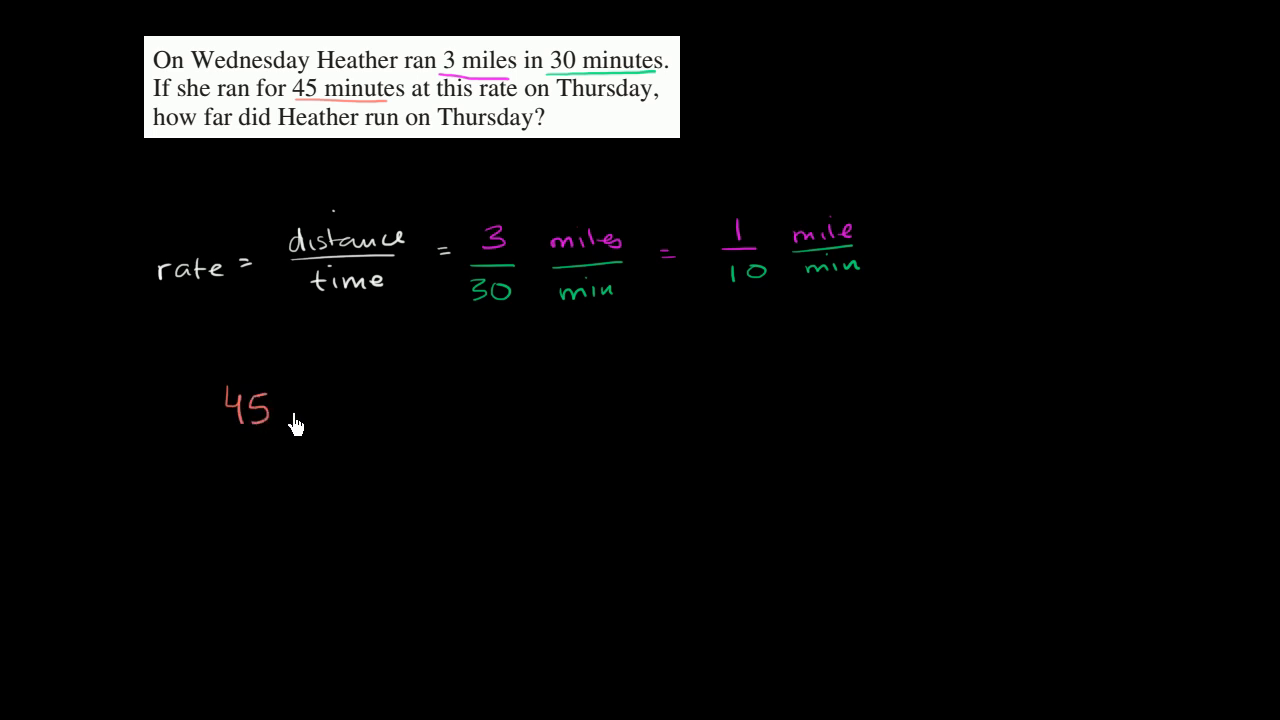
Handwrite '45 min · 1/10 mile/min = 4.5' and cross out both 'min' units.
text(min)
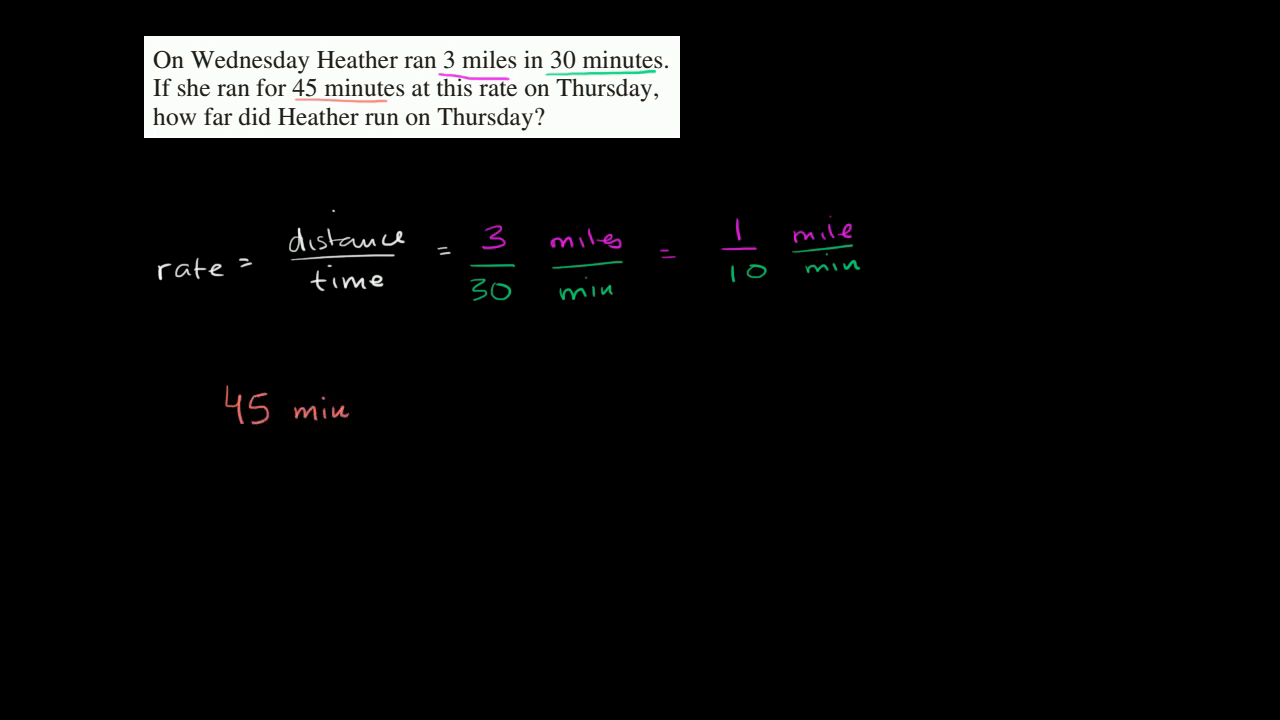
mouse_move(372, 402)
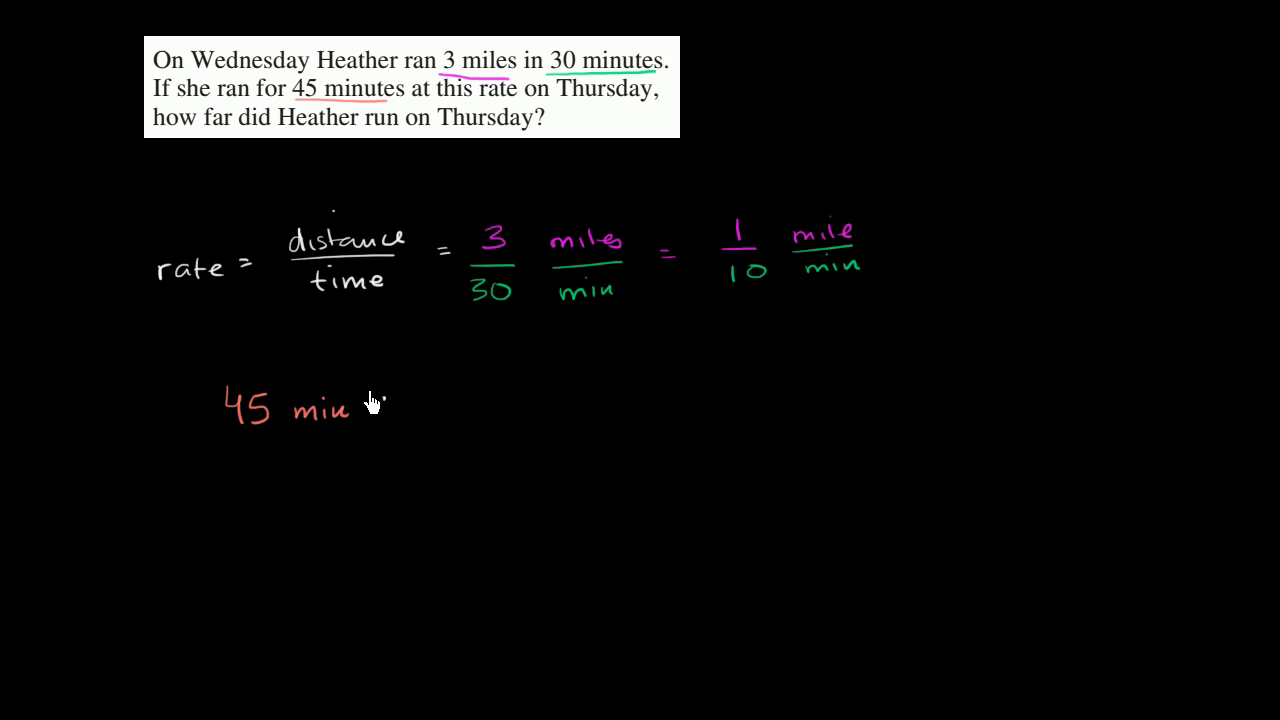
mouse_move(798, 250)
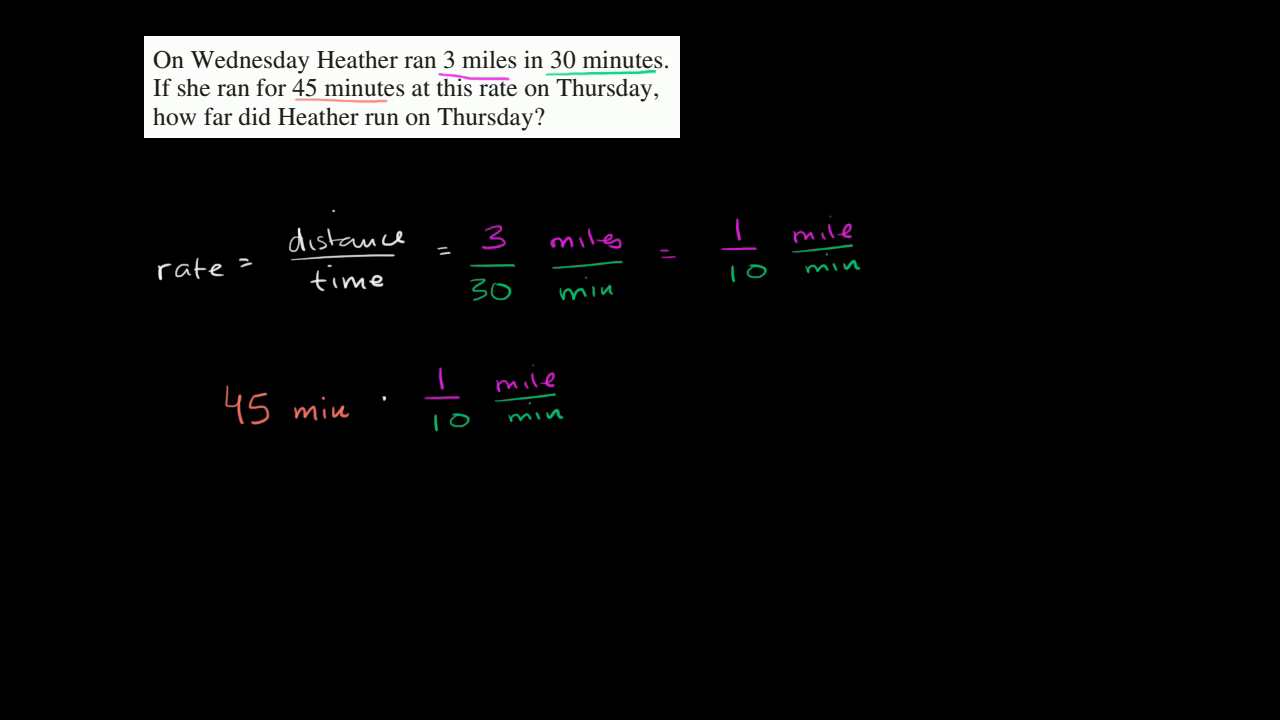
mouse_move(458, 415)
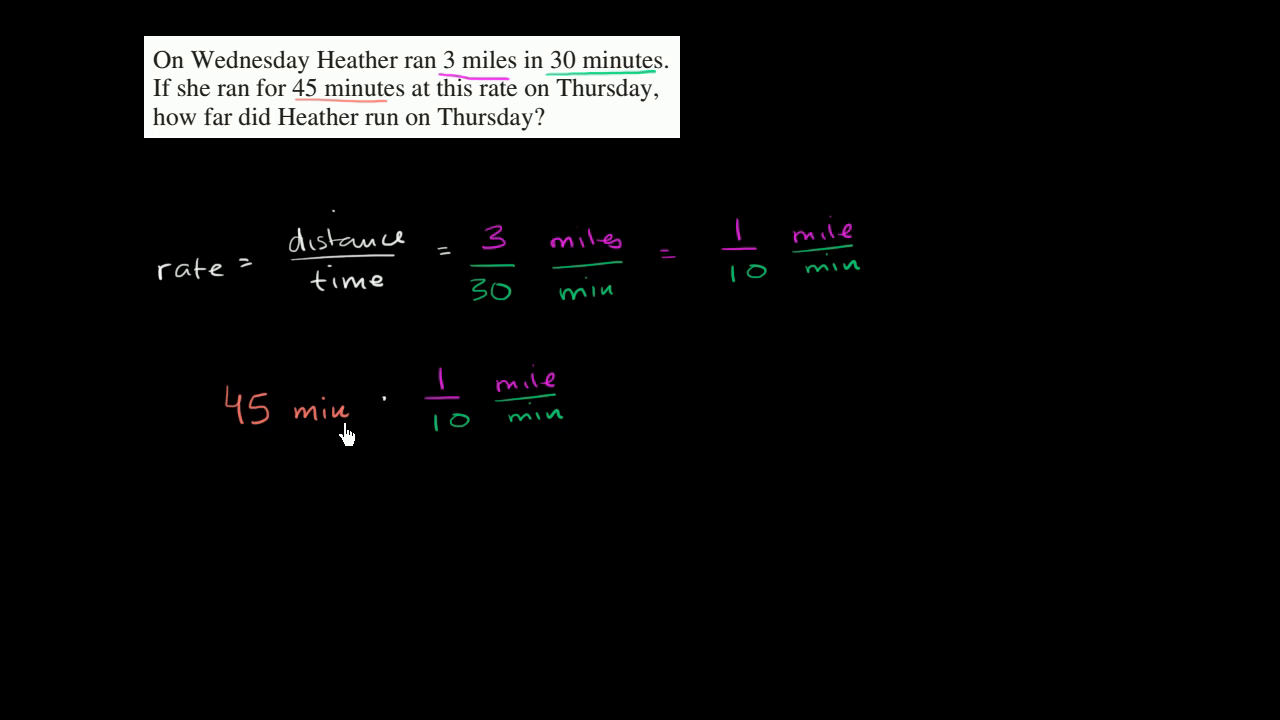
mouse_move(622, 400)
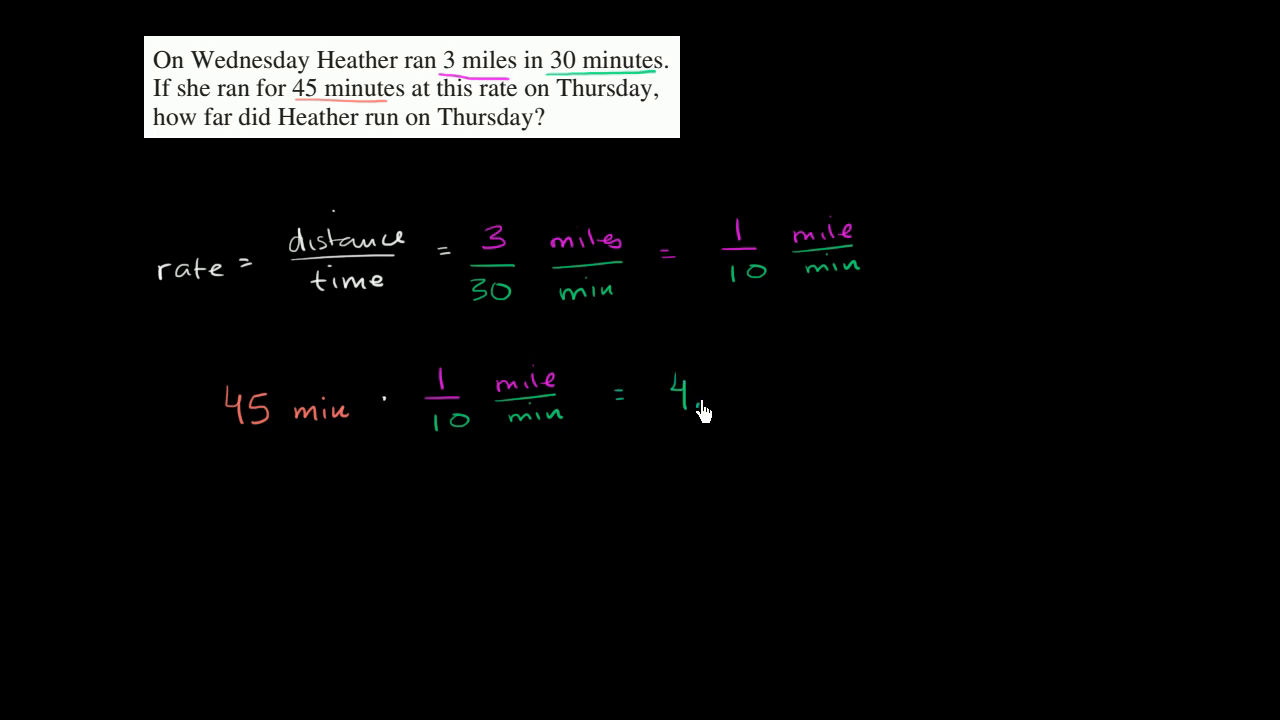
text(.5)
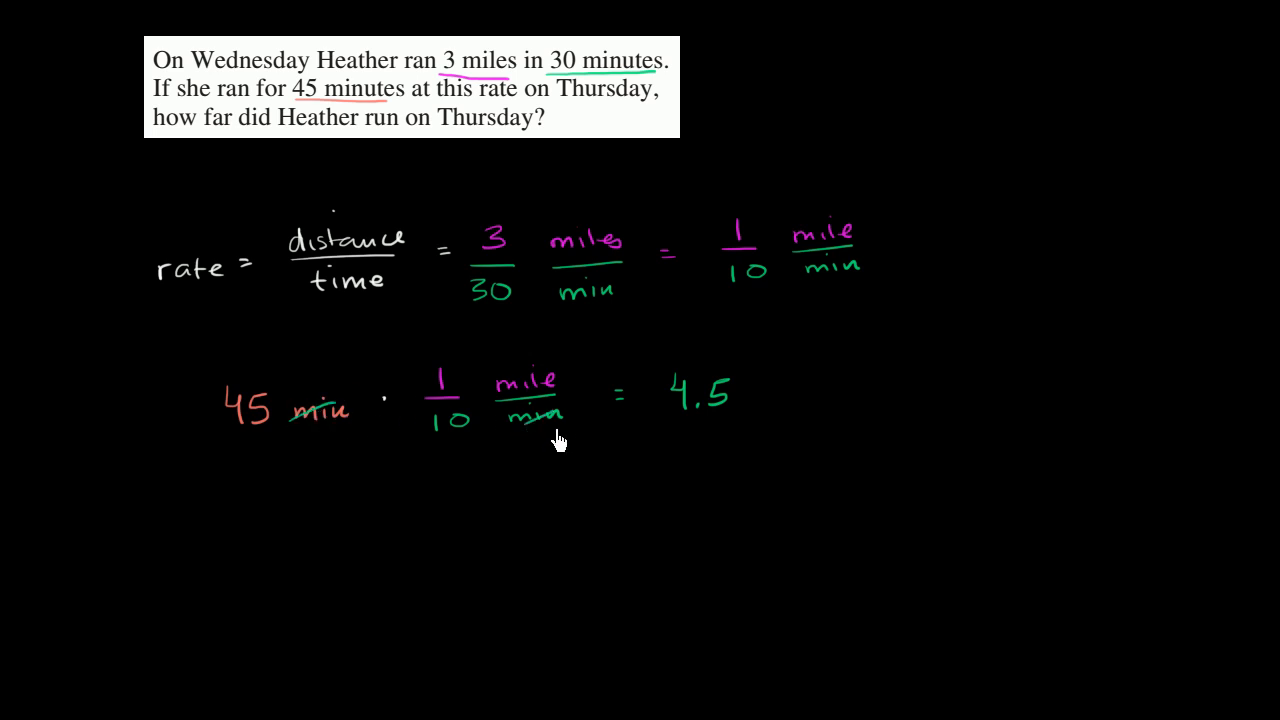
mouse_move(131, 194)
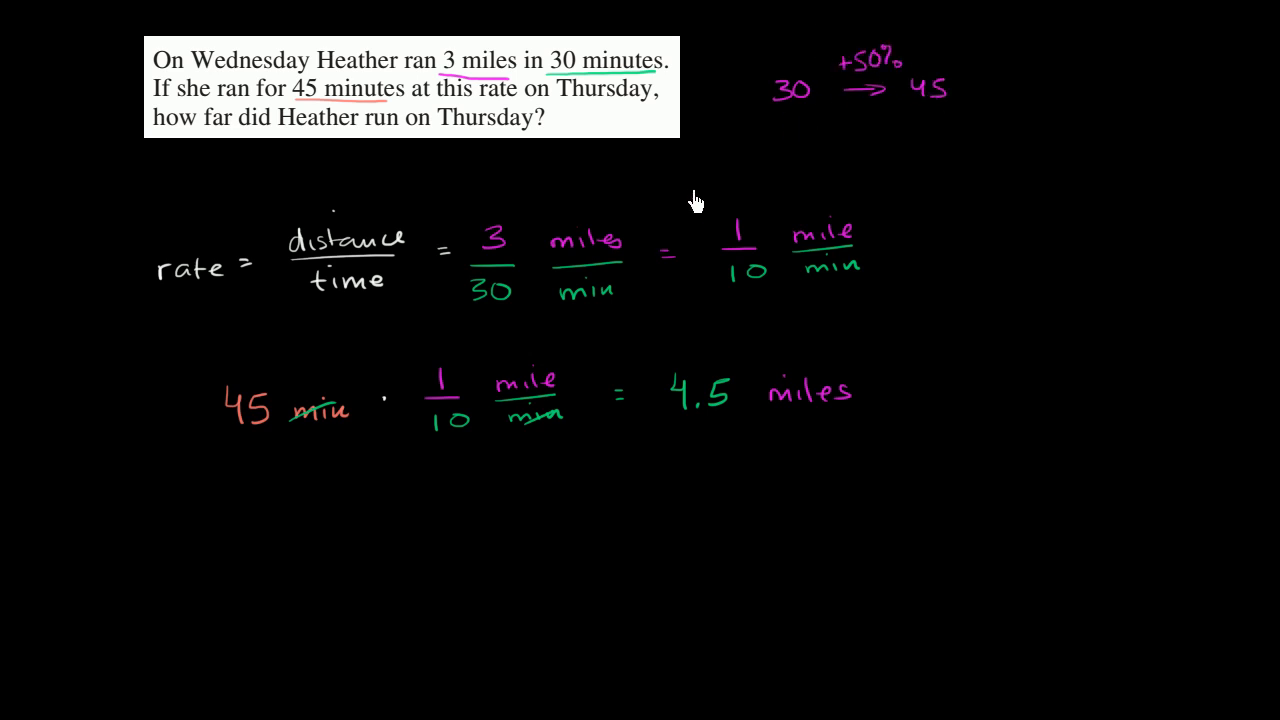
mouse_move(840, 88)
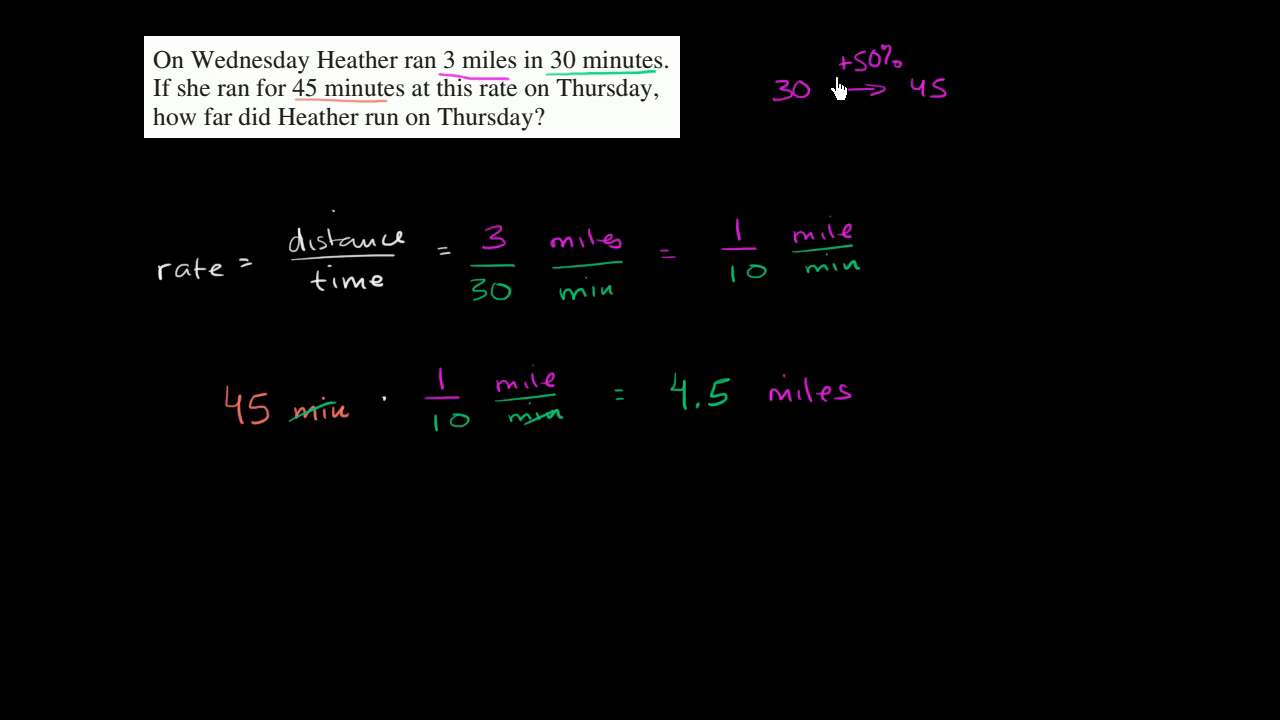
mouse_move(891, 131)
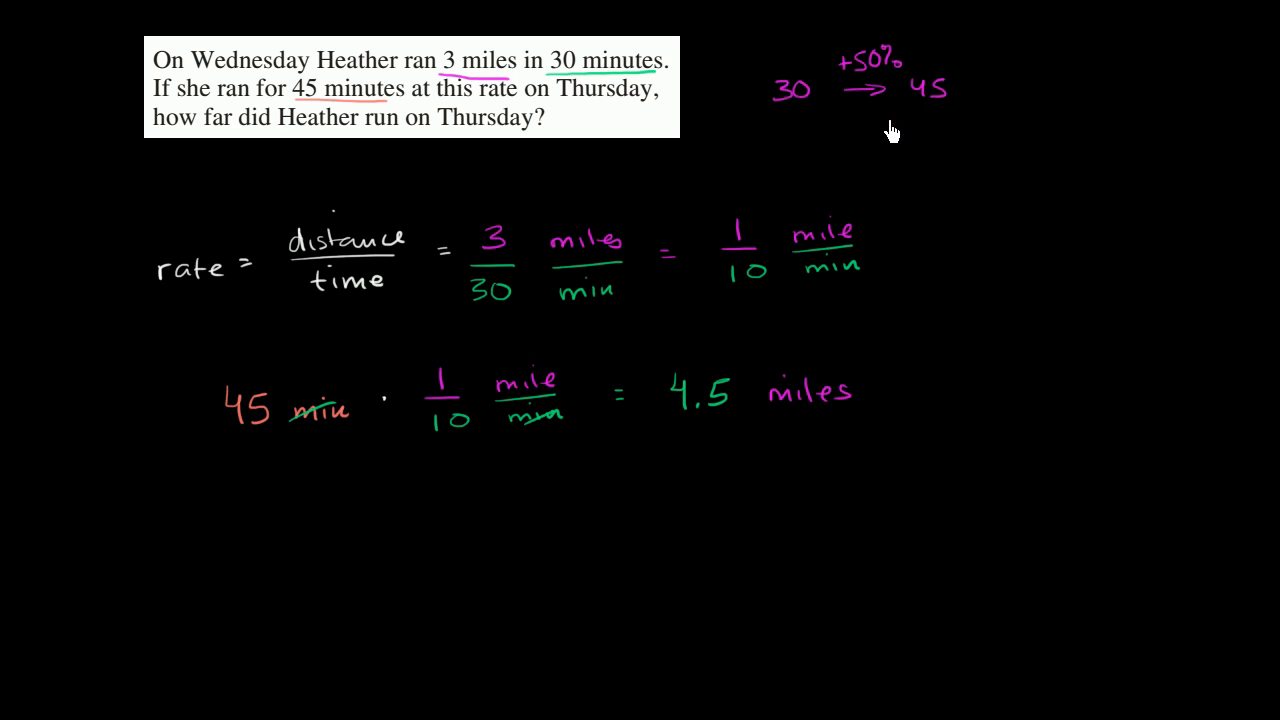
mouse_move(843, 122)
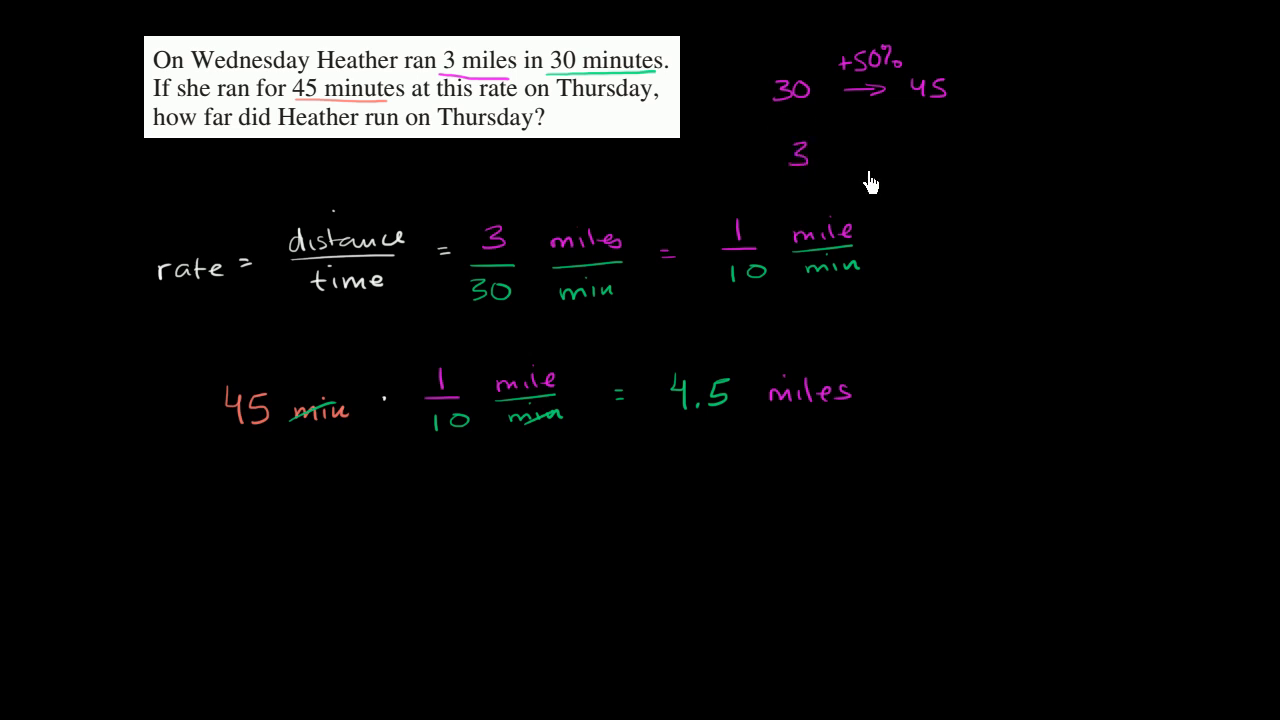
Draw an arrow from the 3 to begin showing its matching 50% increase.
drag(830, 155, 890, 152)
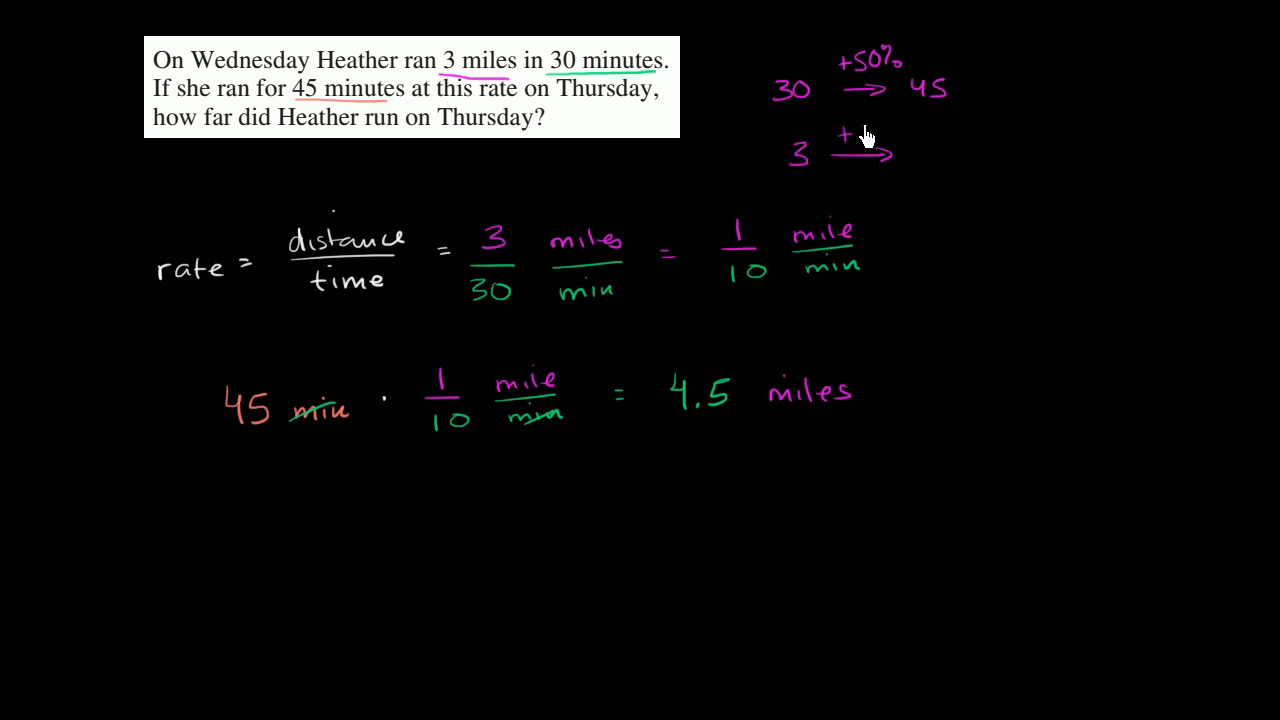